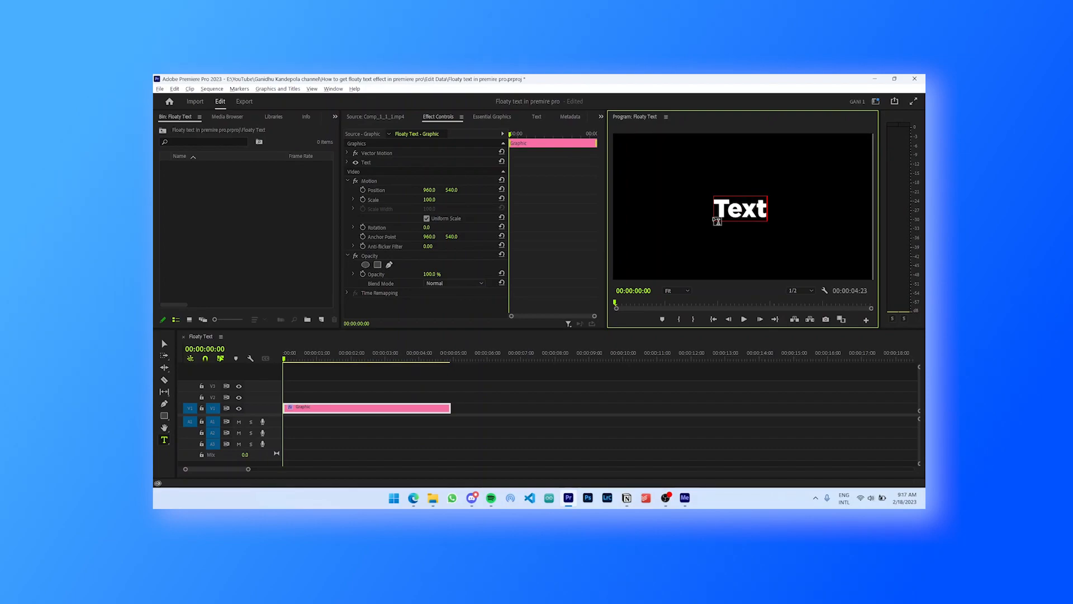
- Review the white Text title in Essential Graphics, then focus the Effects panel search field
click(491, 116)
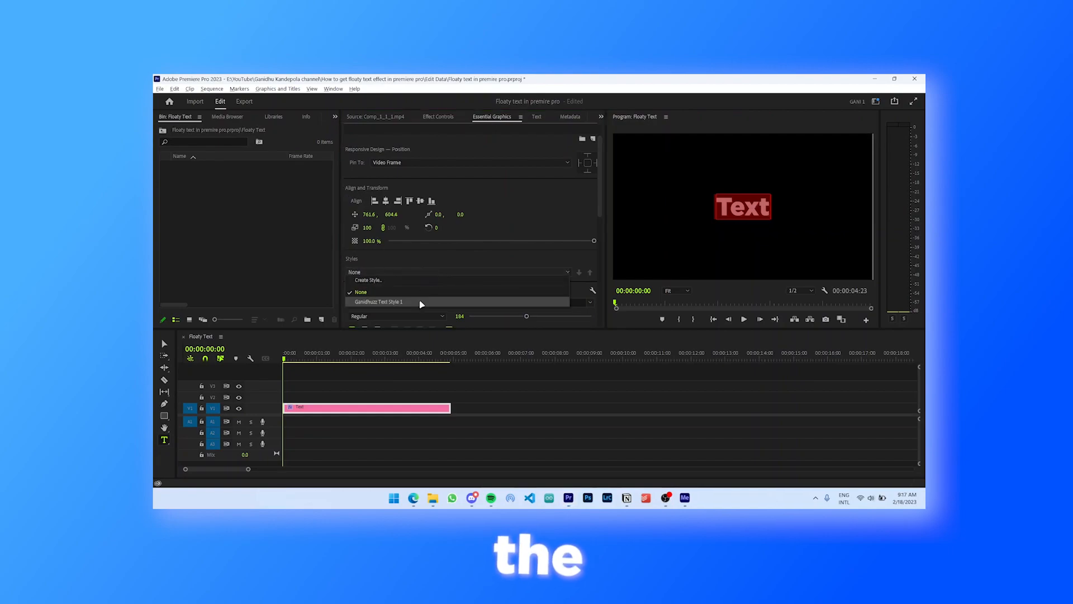
click(379, 302)
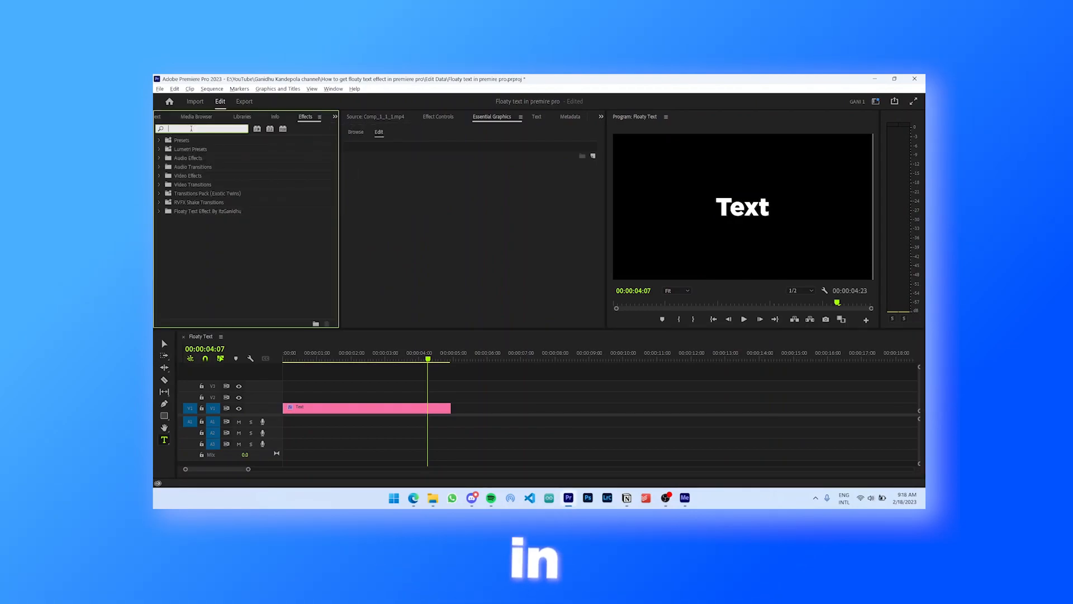
- Search for s_shake and drop Sapphire Distort S_Shake onto the Text clip on V1
text(s_shake)
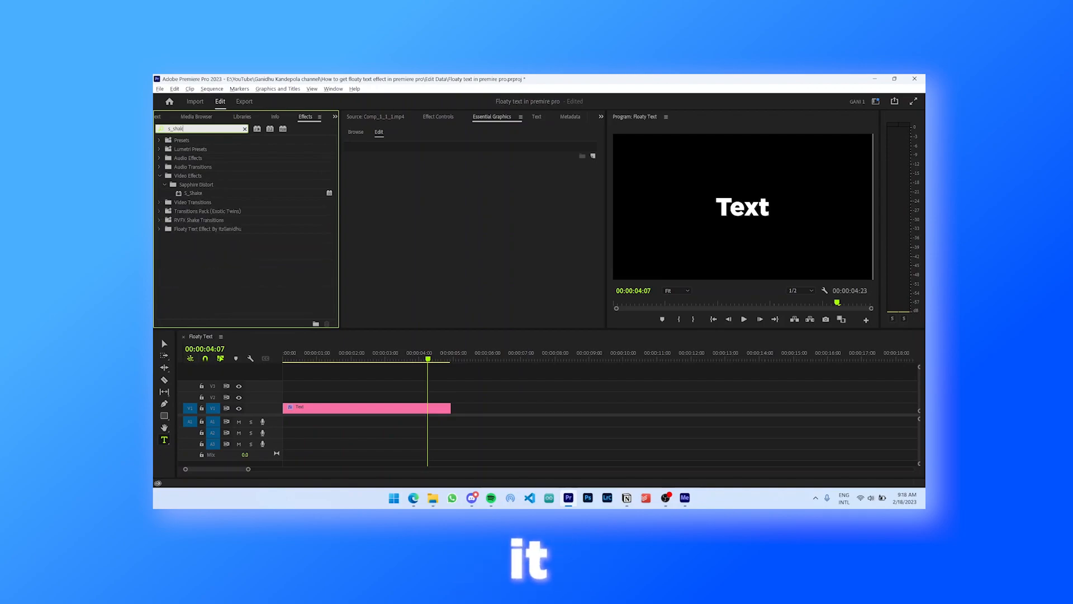
click(194, 193)
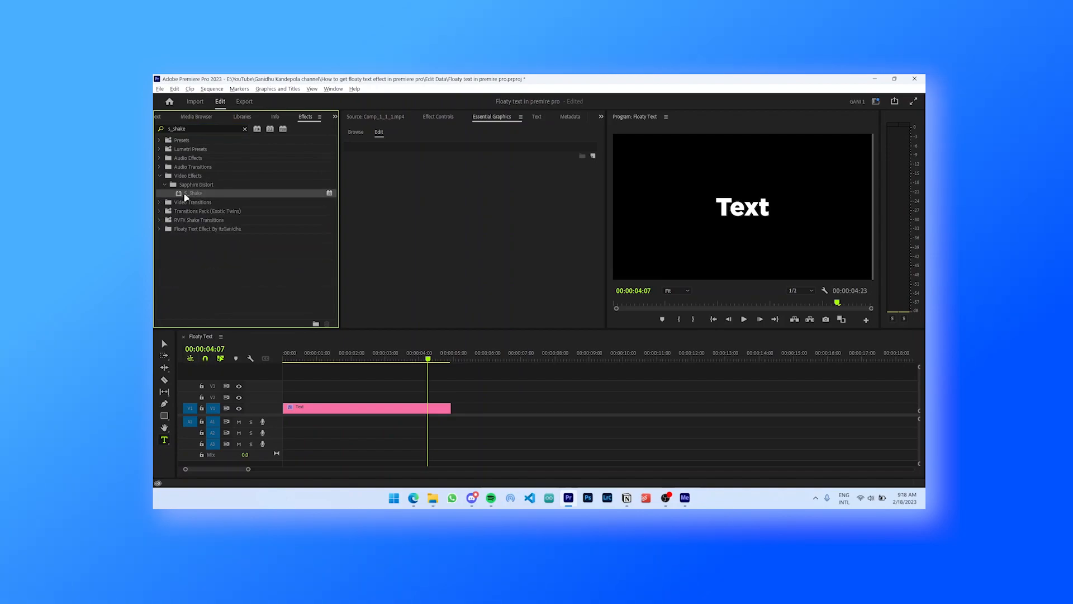
drag(192, 193, 335, 408)
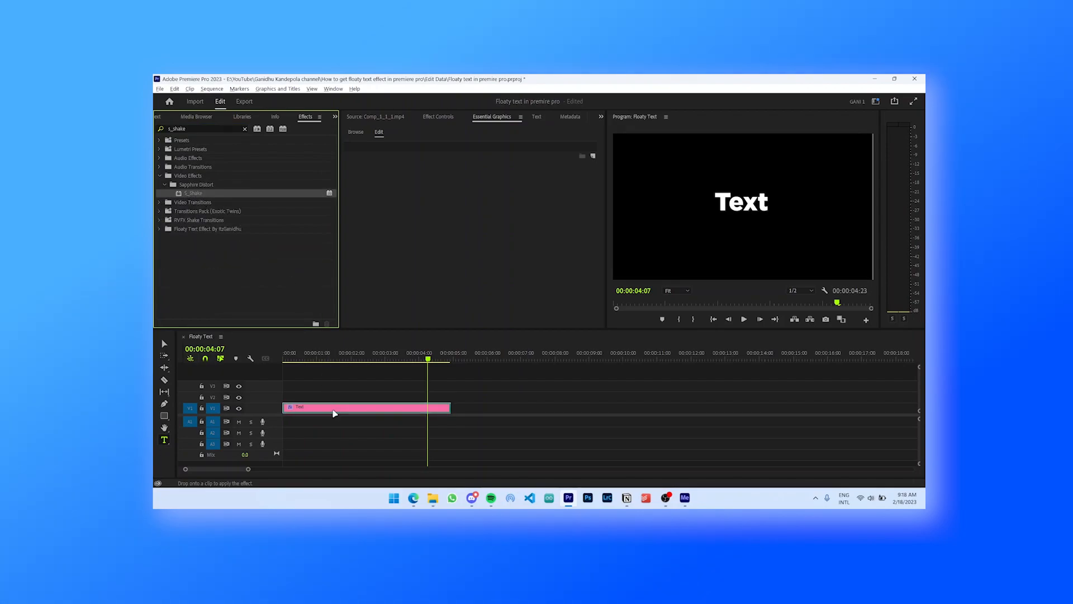
click(437, 116)
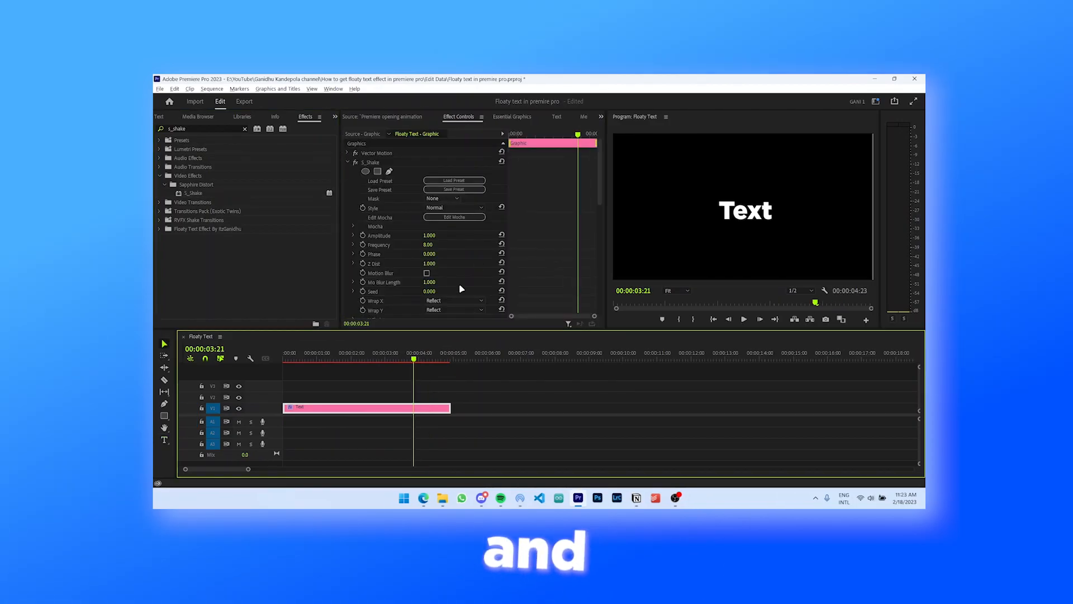
- Set S_Shake's Wrap X and Wrap Y dropdowns to No in Effect Controls
click(454, 300)
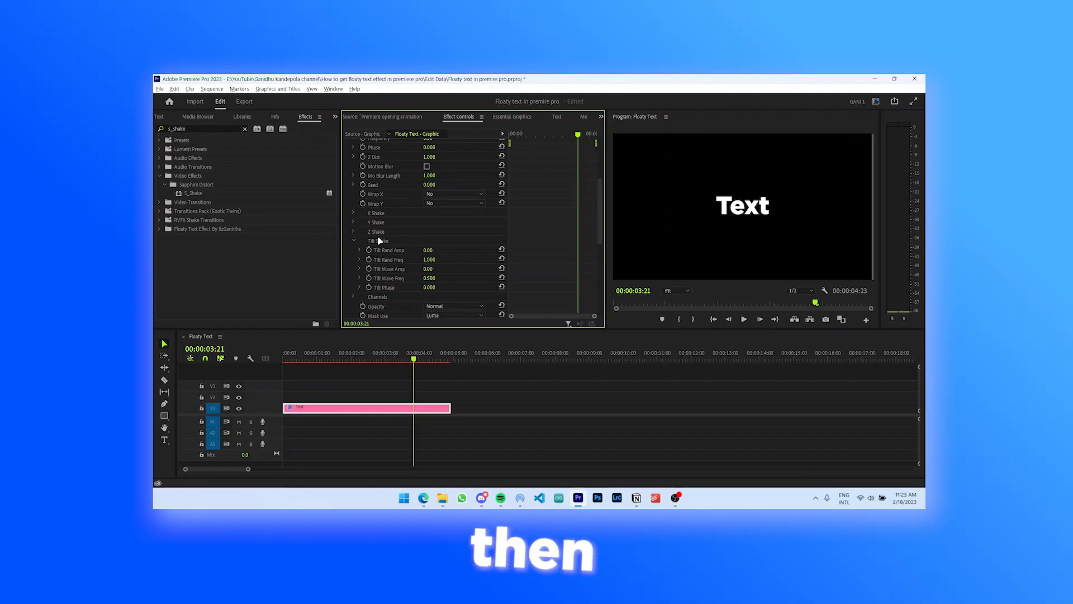
- Enter 10 as the Tilt Rand Amp under S_Shake's Tilt Shake group
click(430, 250)
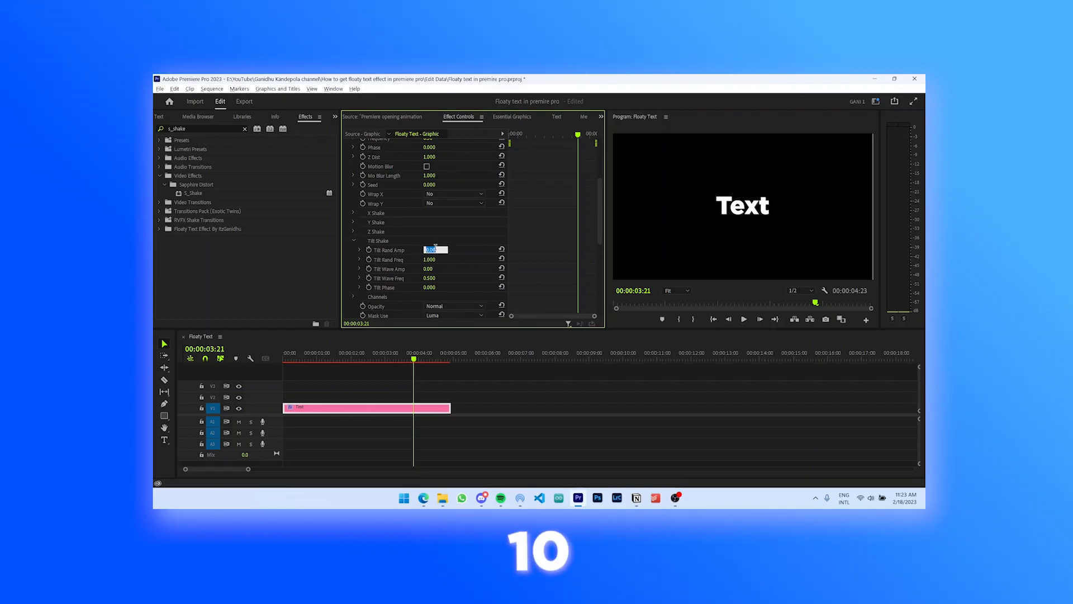
text(10.000)
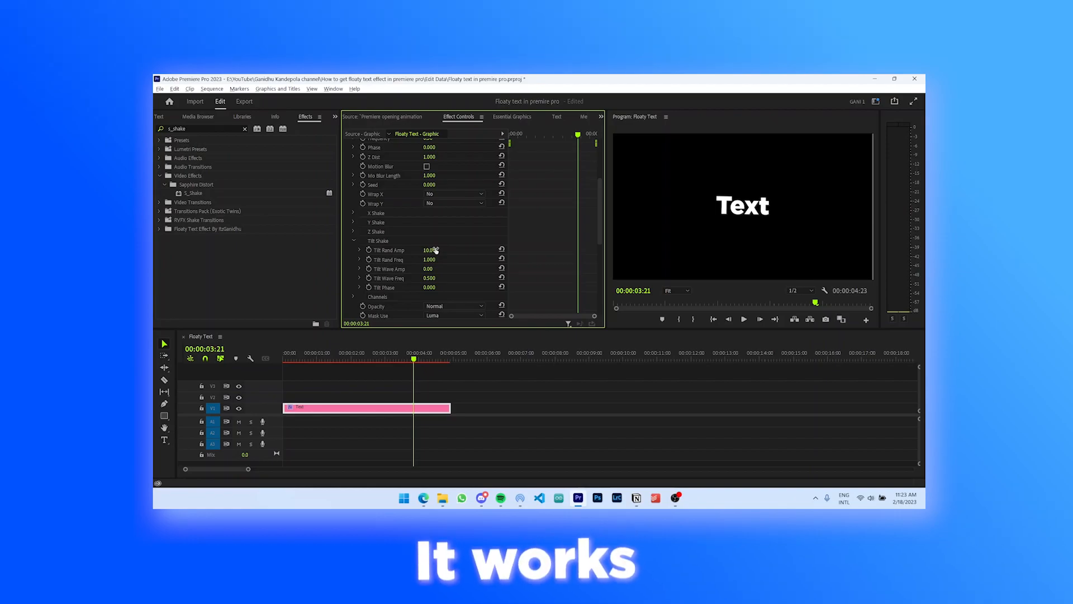